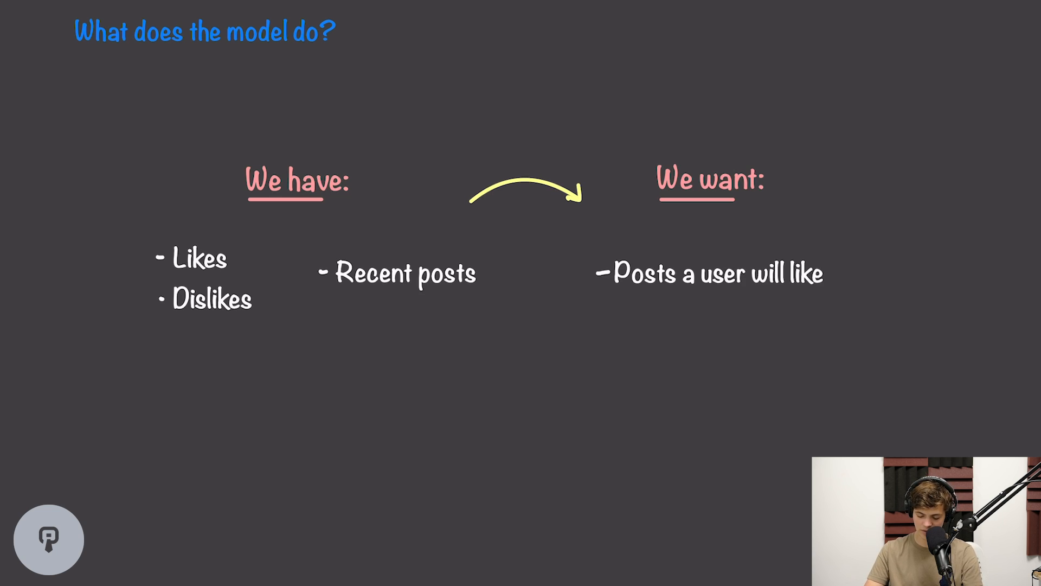
{"action": "left_click_drag", "start_coordinate": [159, 236], "coordinate": [259, 322]}
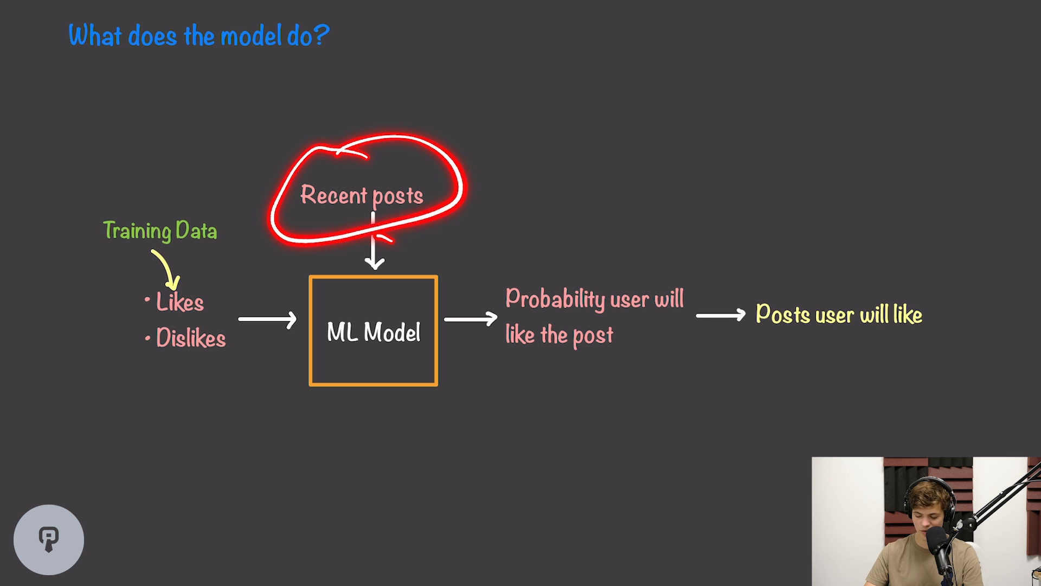
{"action": "left_click_drag", "start_coordinate": [372, 232], "coordinate": [585, 351]}
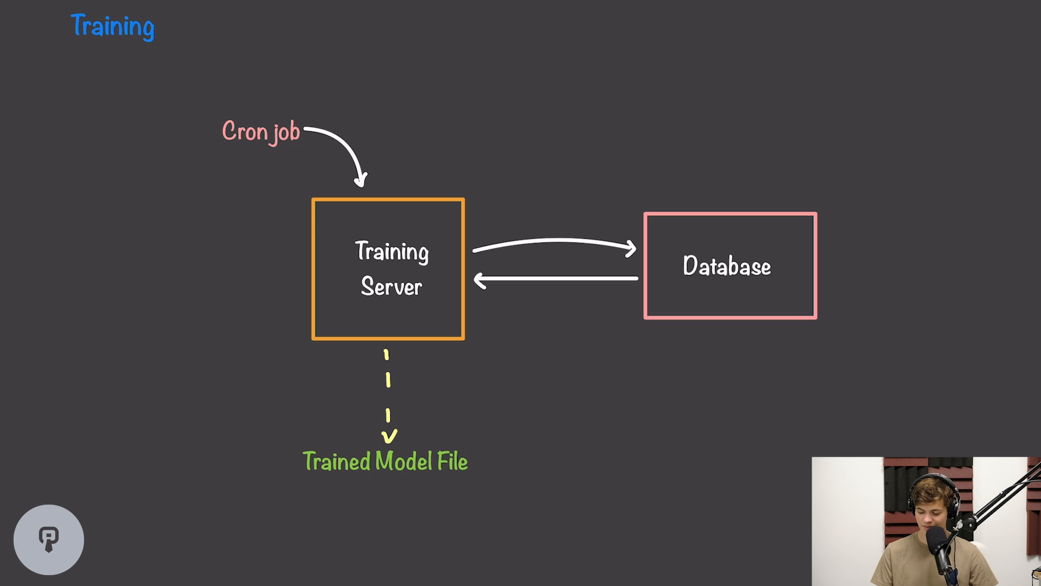
{"action": "left_click_drag", "start_coordinate": [385, 485], "coordinate": [468, 482]}
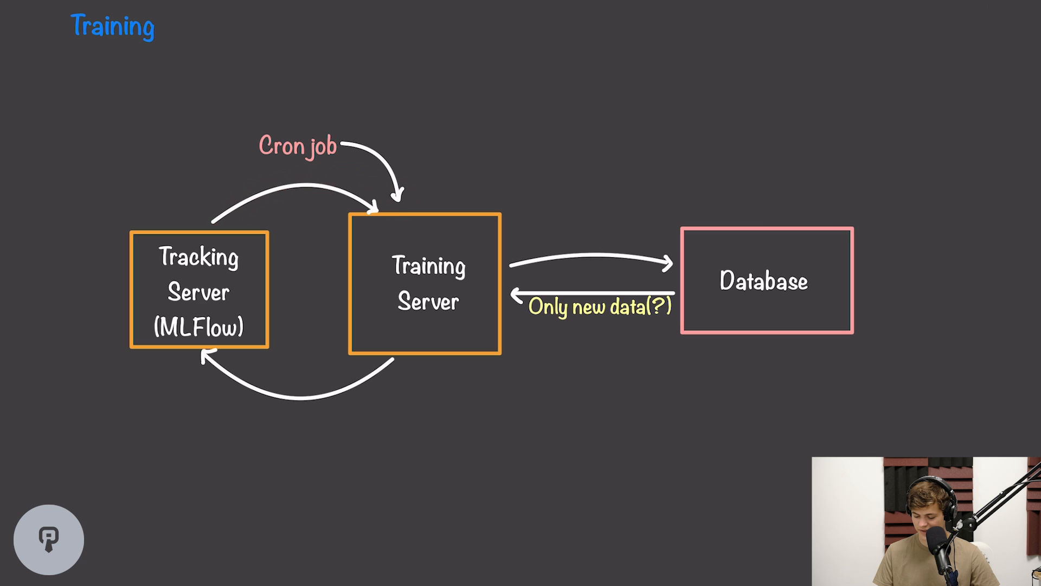
{"action": "left_click_drag", "start_coordinate": [657, 291], "coordinate": [524, 292]}
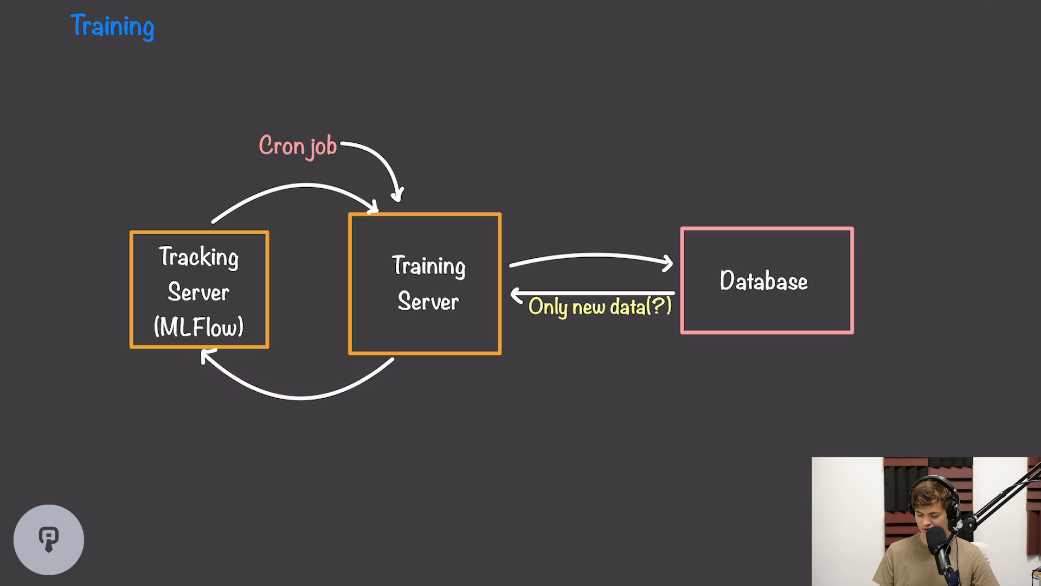
{"action": "left_click_drag", "start_coordinate": [538, 322], "coordinate": [638, 322]}
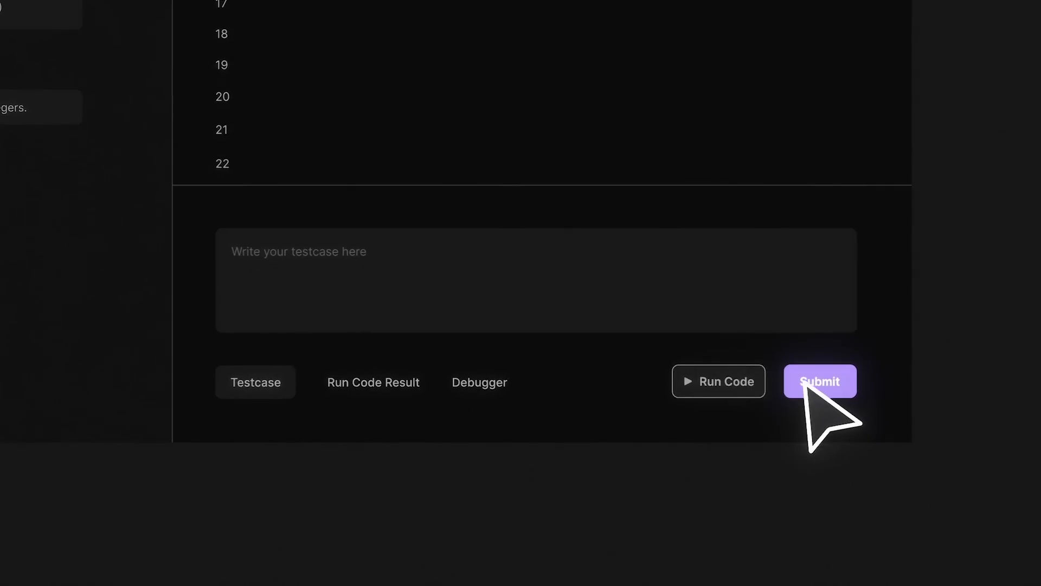
{"action": "left_click", "coordinate": [820, 381]}
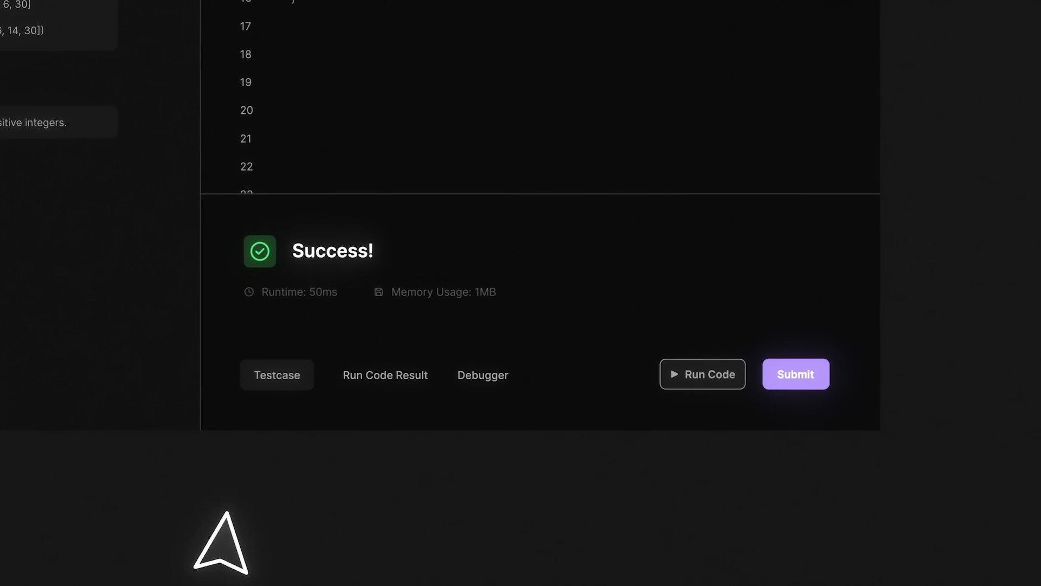